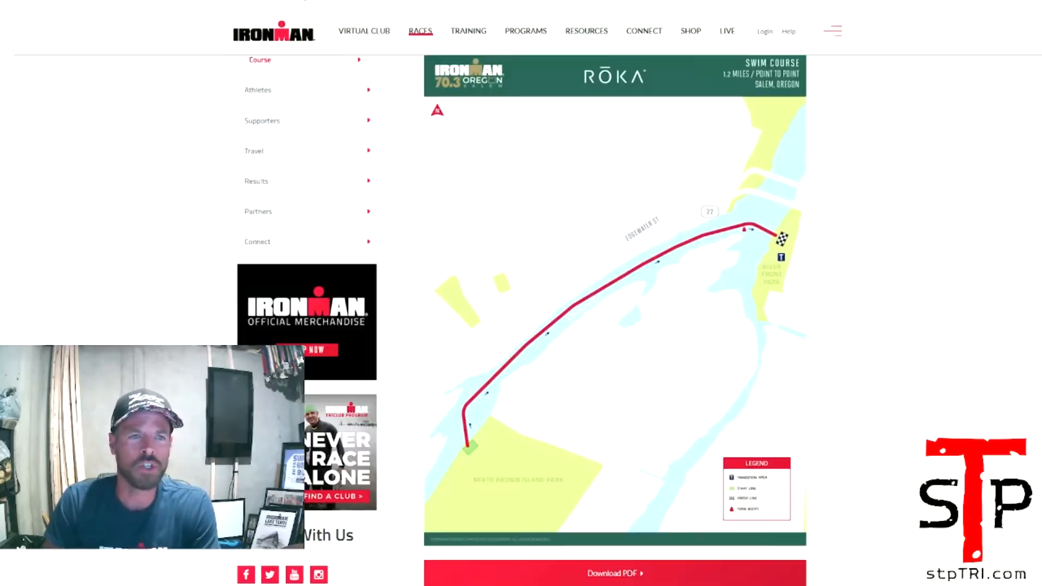
Open the Ironman 70.3 Oregon swim course map as a full-page PDF.
left_click(614, 573)
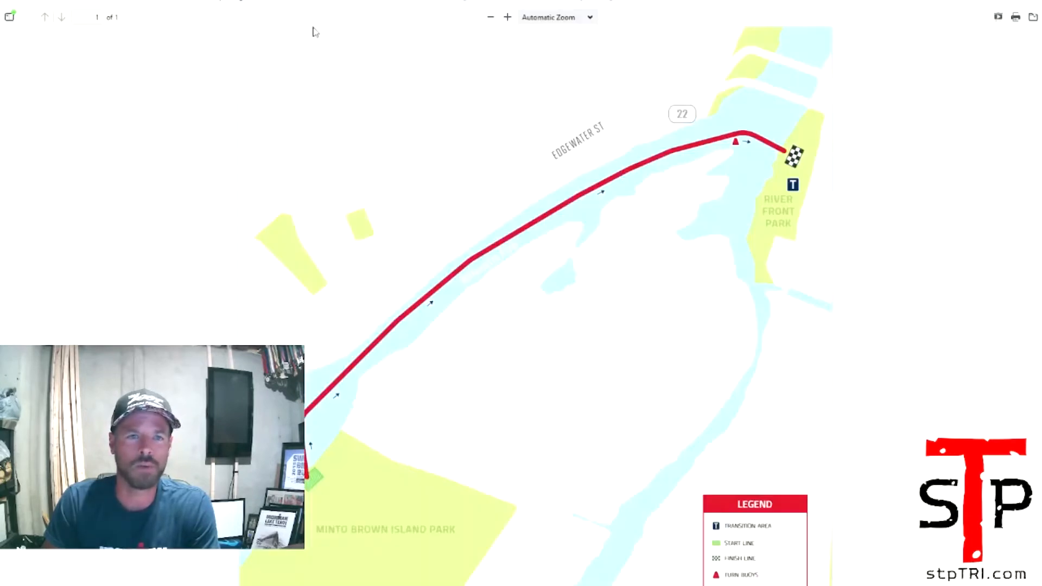
mouse_move(418, 149)
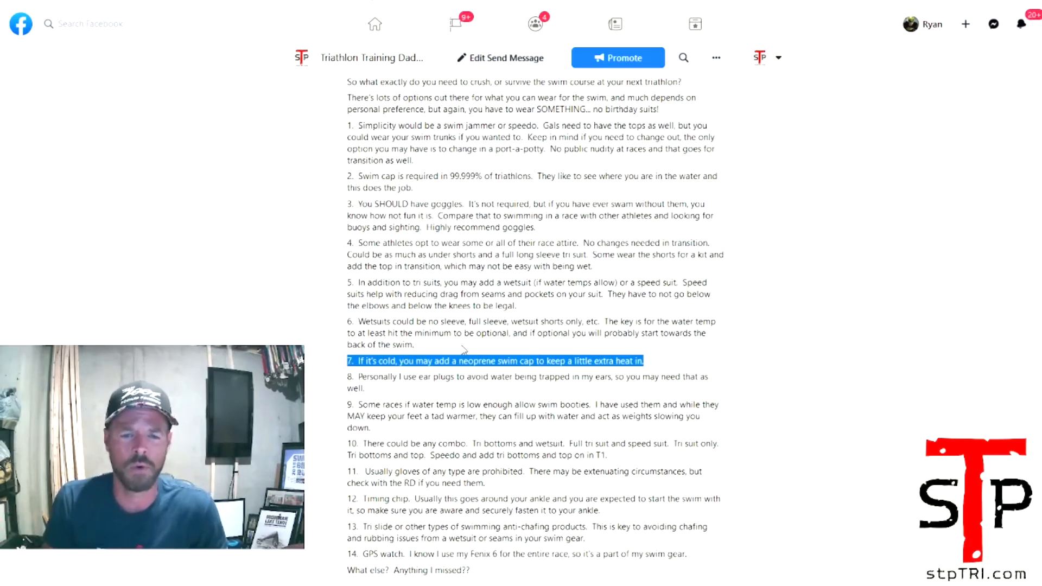
Scroll down to the GPS-watch tip and the post's reach and engagement figures.
scroll("down", 3)
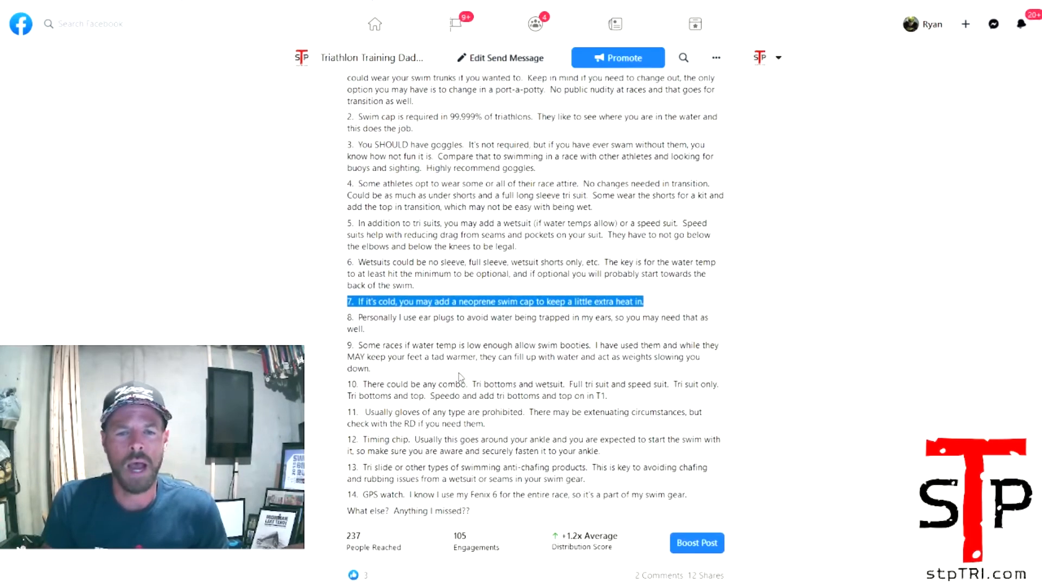
scroll("down", 3)
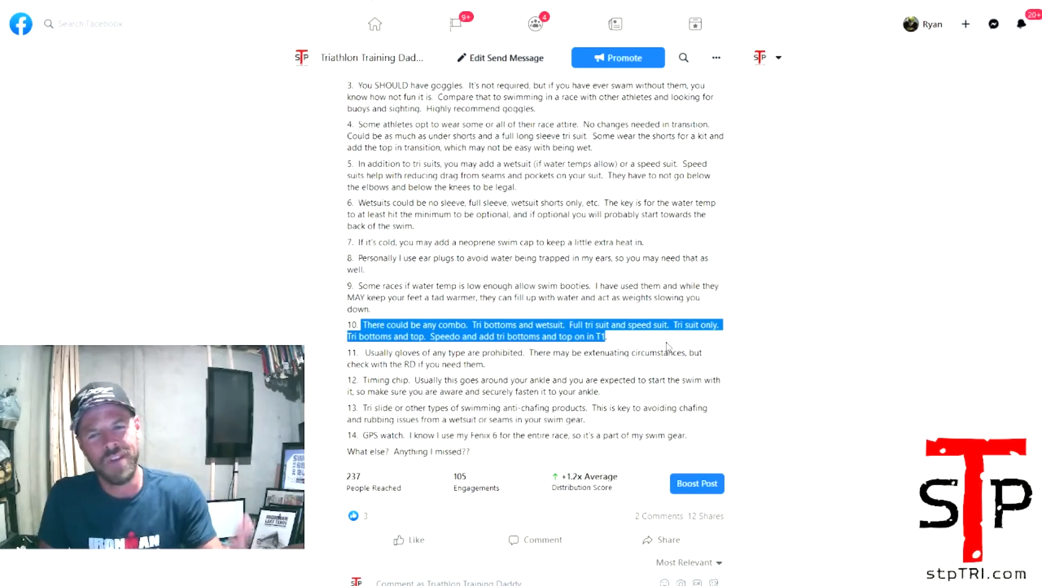
mouse_move(491, 369)
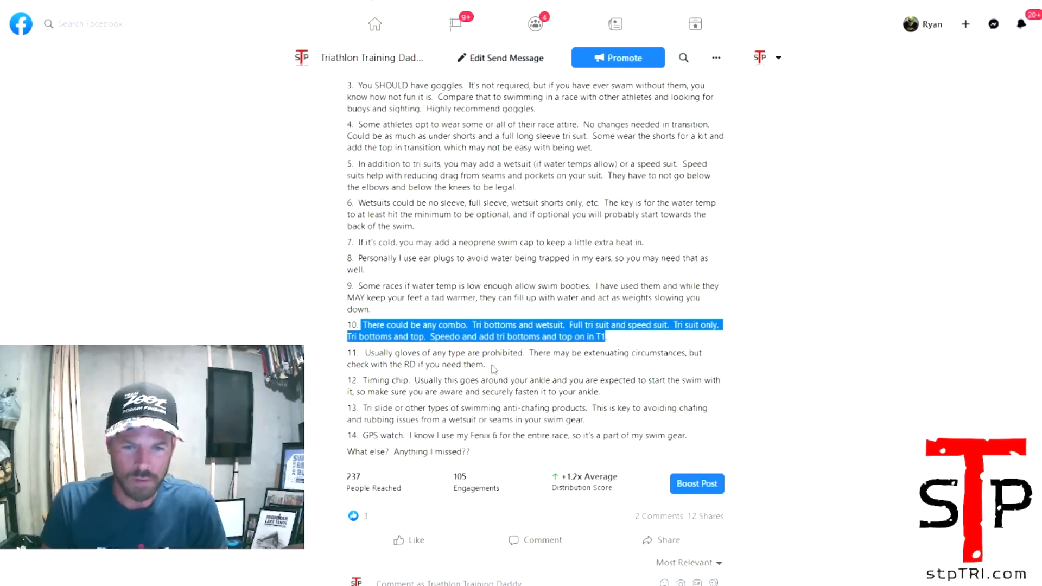
Clear the highlight from tip 10 about combining swim gear.
left_click(491, 358)
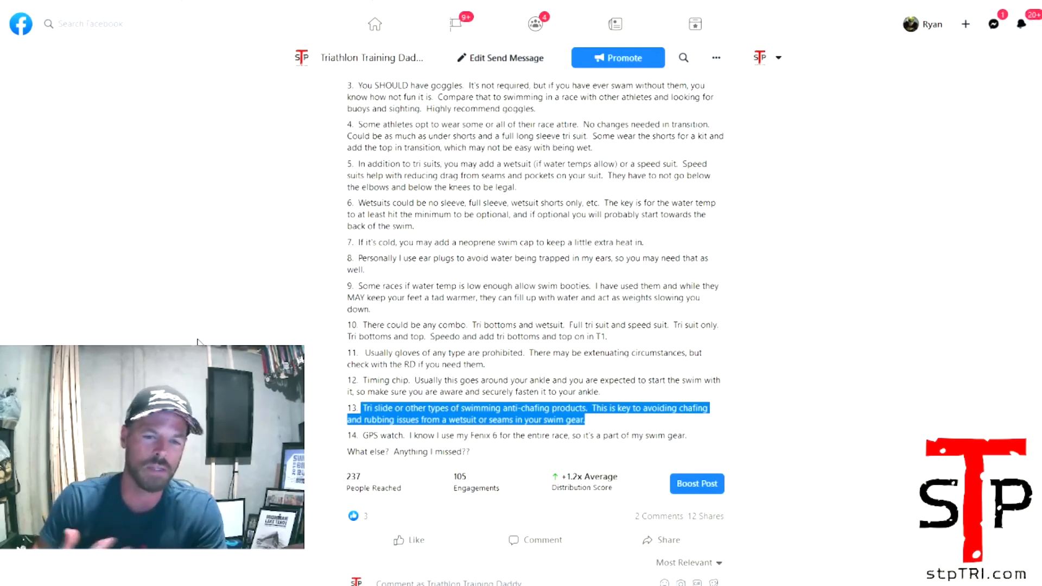
mouse_move(194, 323)
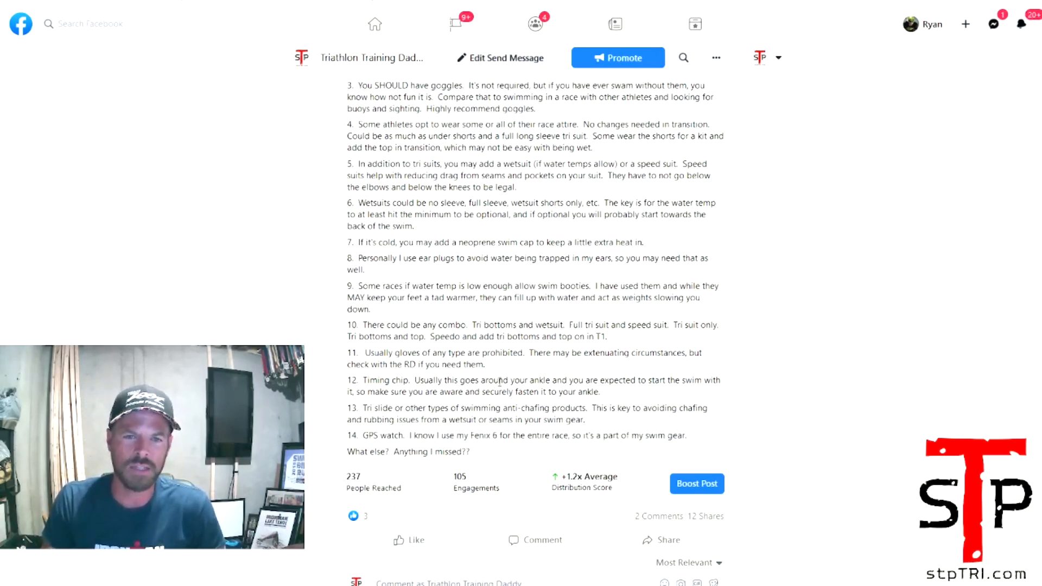
Scroll back up to the 'TIP OF THE WEEK // Swim Gear' heading.
scroll("up", 3)
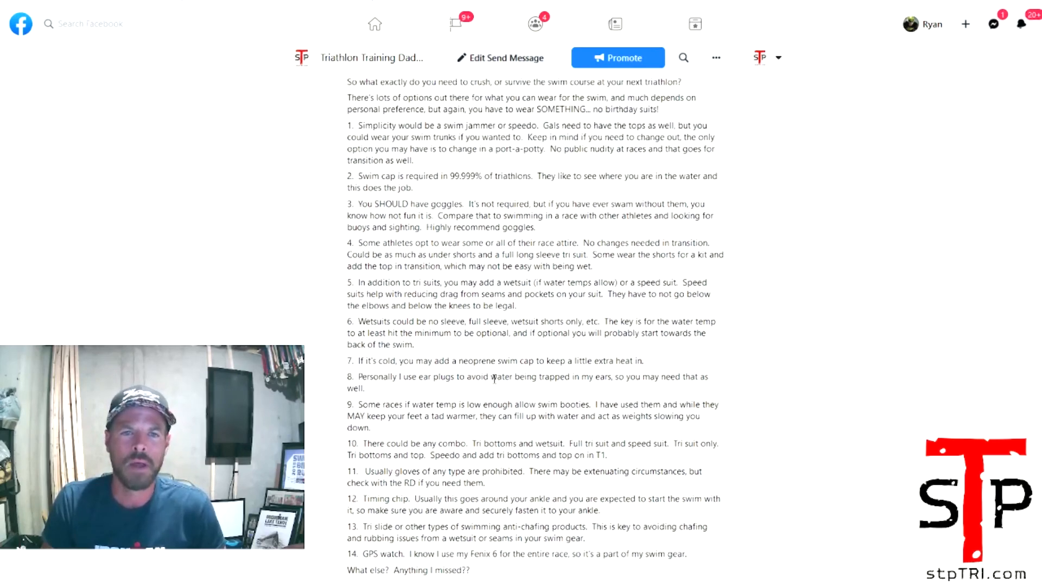
scroll("up", 3)
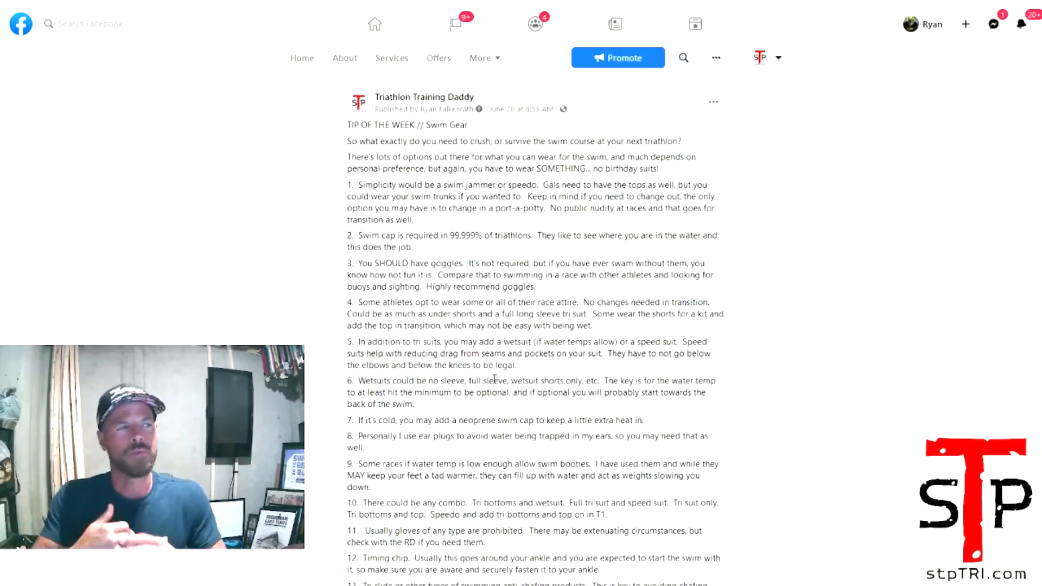